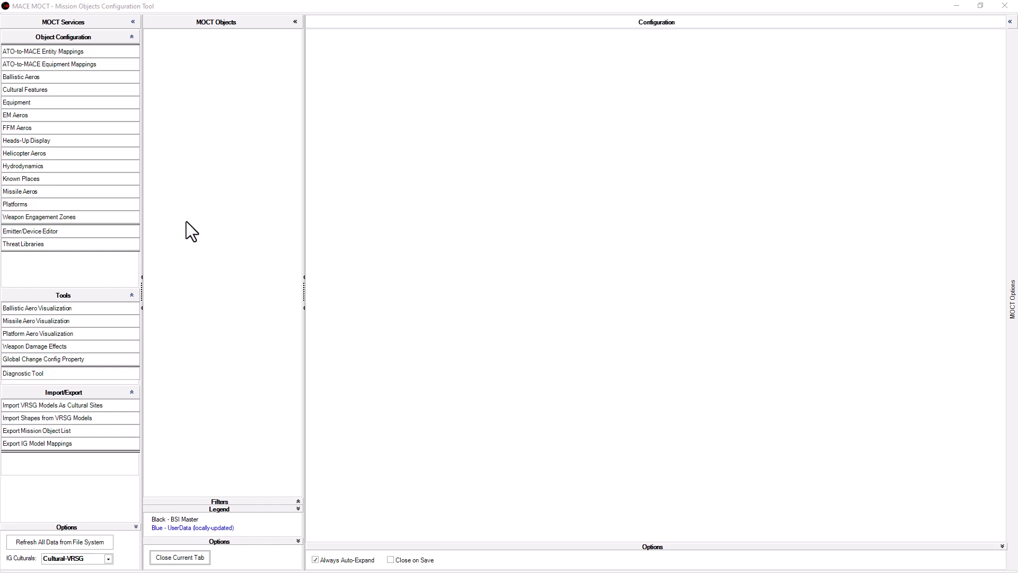
mouse_move(19, 214)
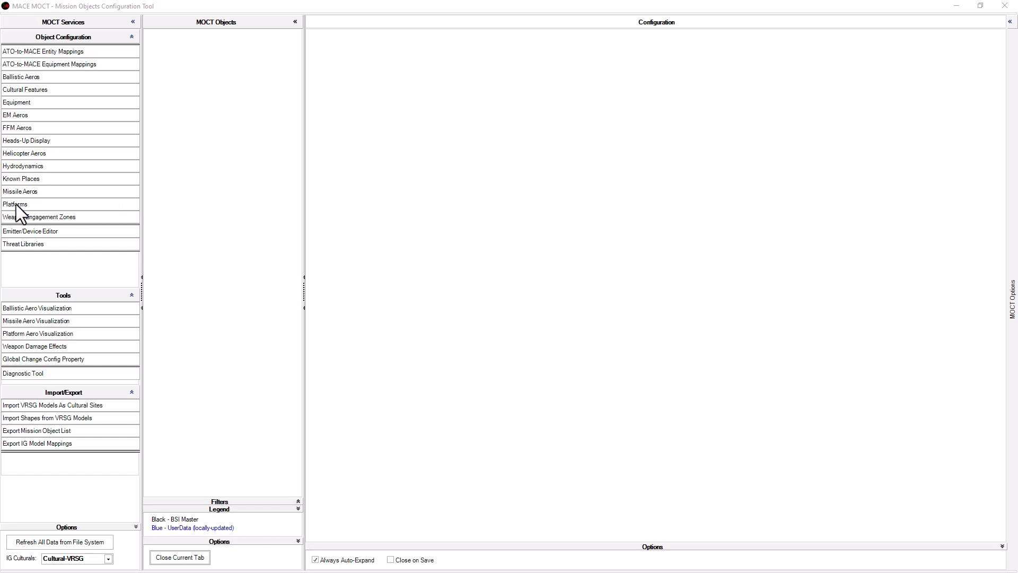
Show the Platforms catalog and scroll down to the Stryker entries
left_click(16, 204)
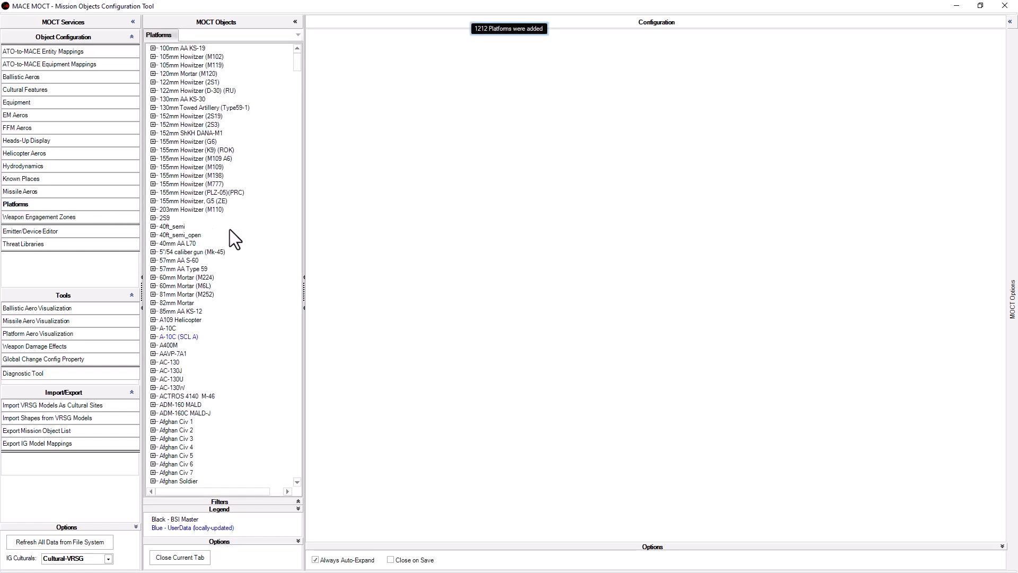
mouse_move(293, 172)
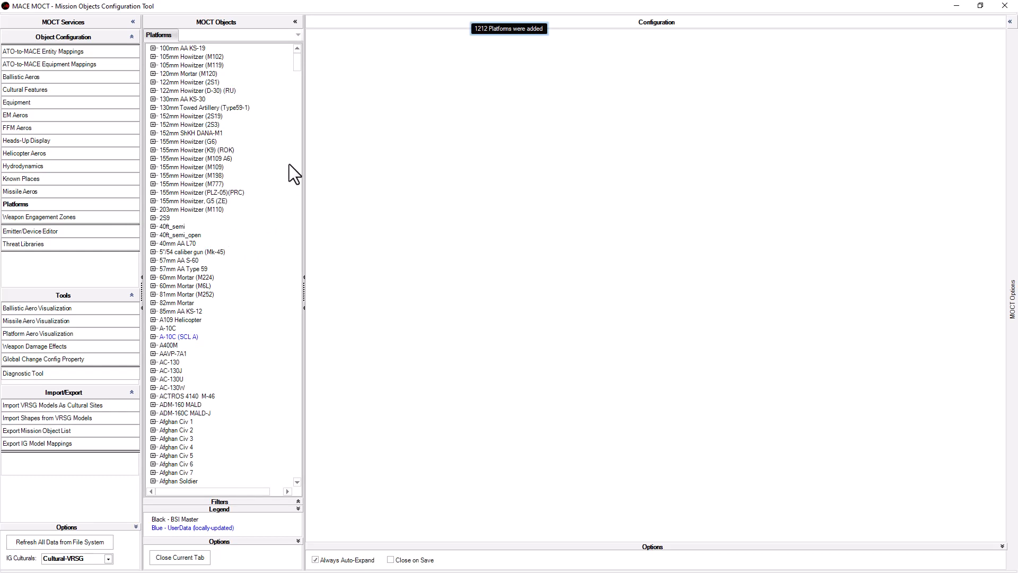
scroll("down", 3)
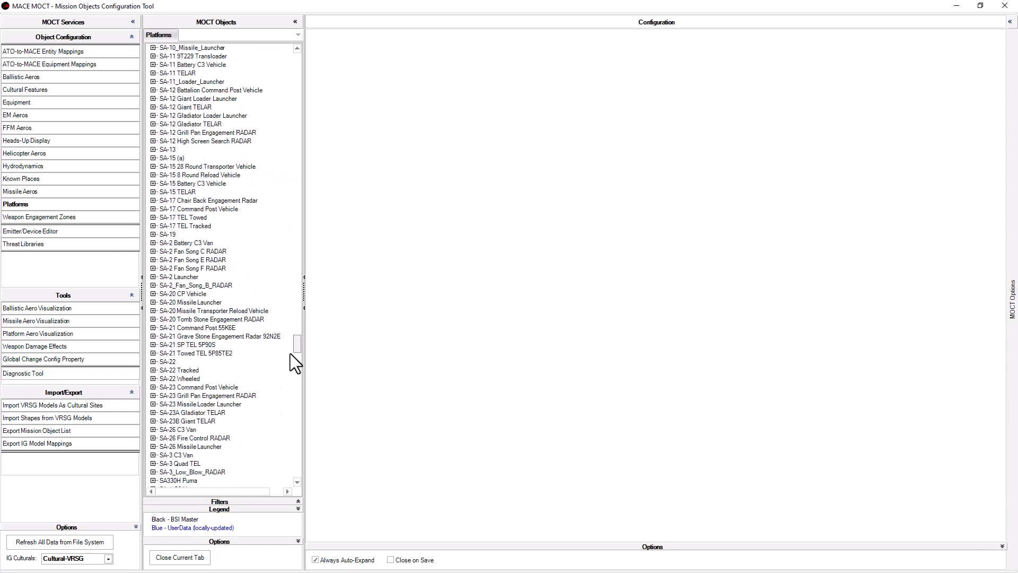
scroll("down", 3)
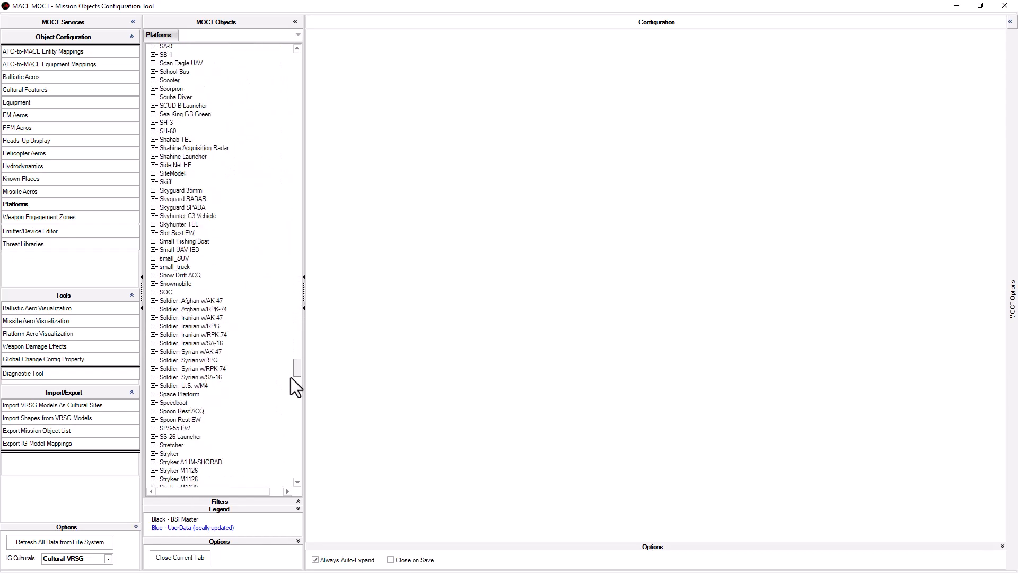
scroll("down", 3)
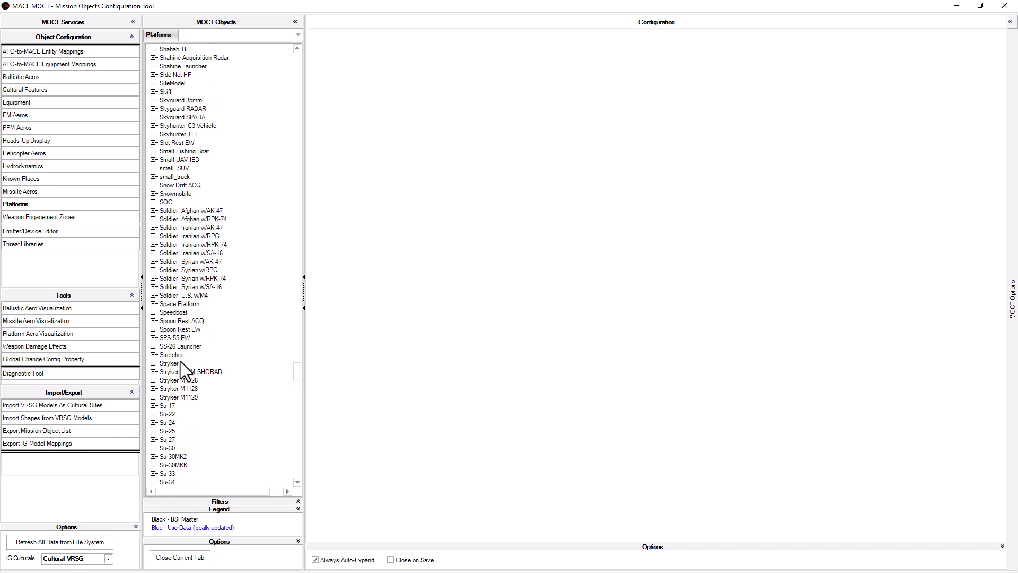
Duplicate the Stryker platform, creating Stryker (Duplicate) with its configuration open
left_click(168, 363)
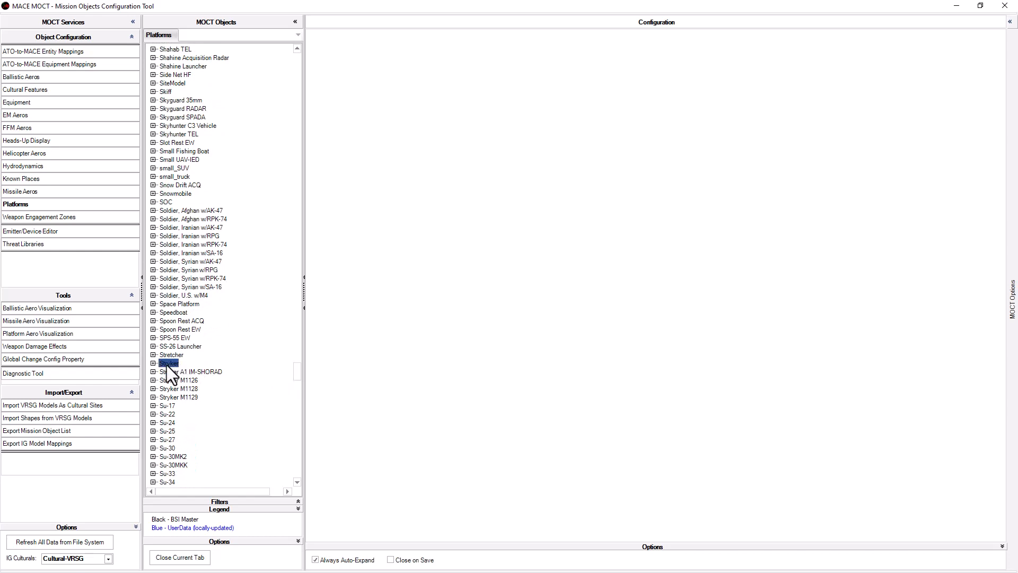
right_click(169, 363)
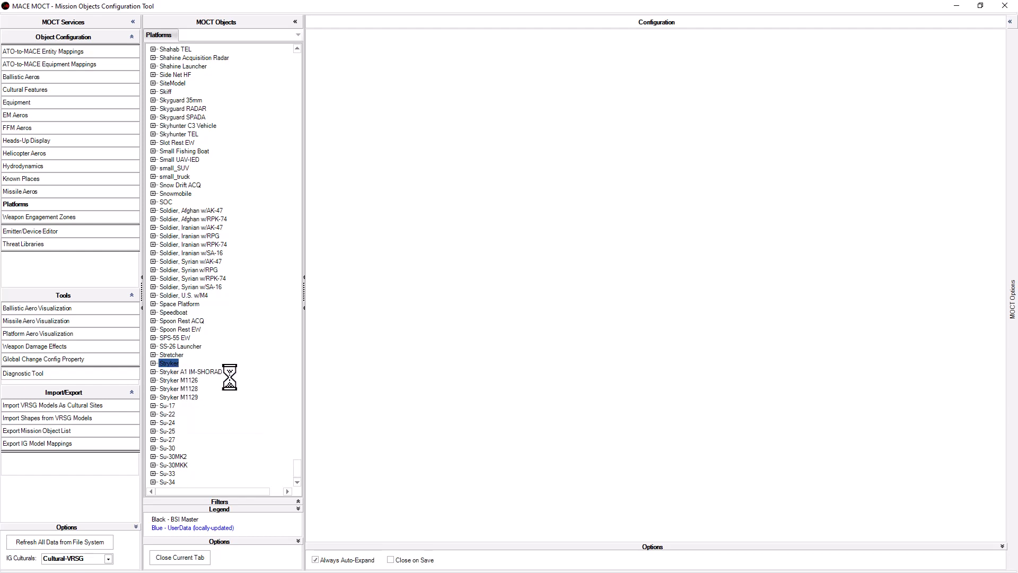
double_click(166, 363)
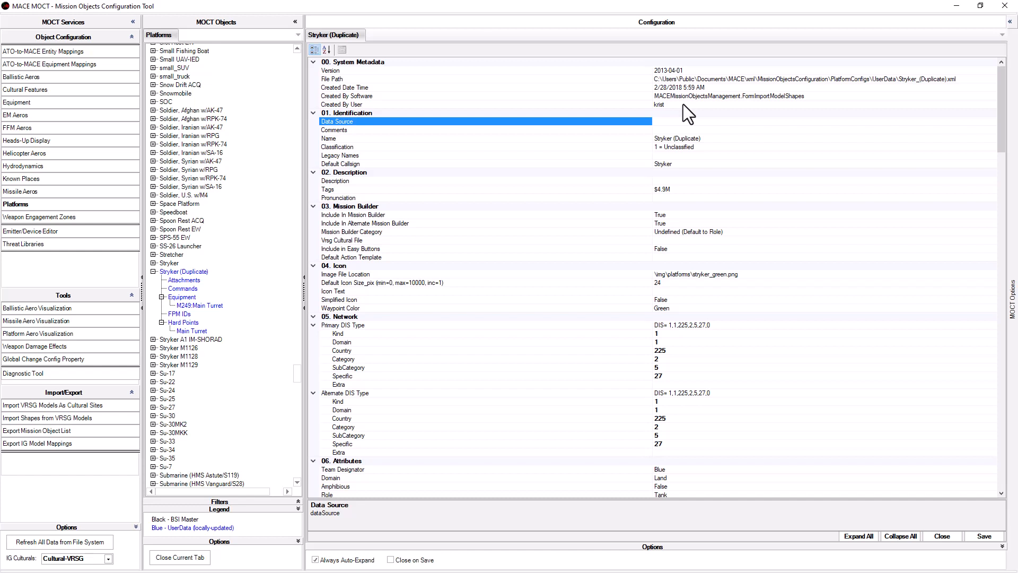
mouse_move(347, 262)
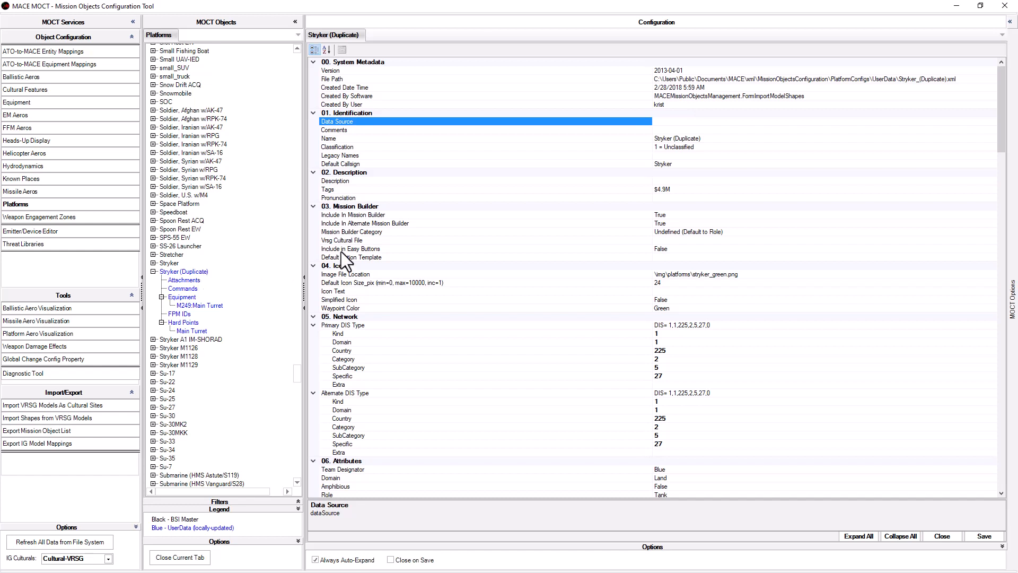
mouse_move(710, 114)
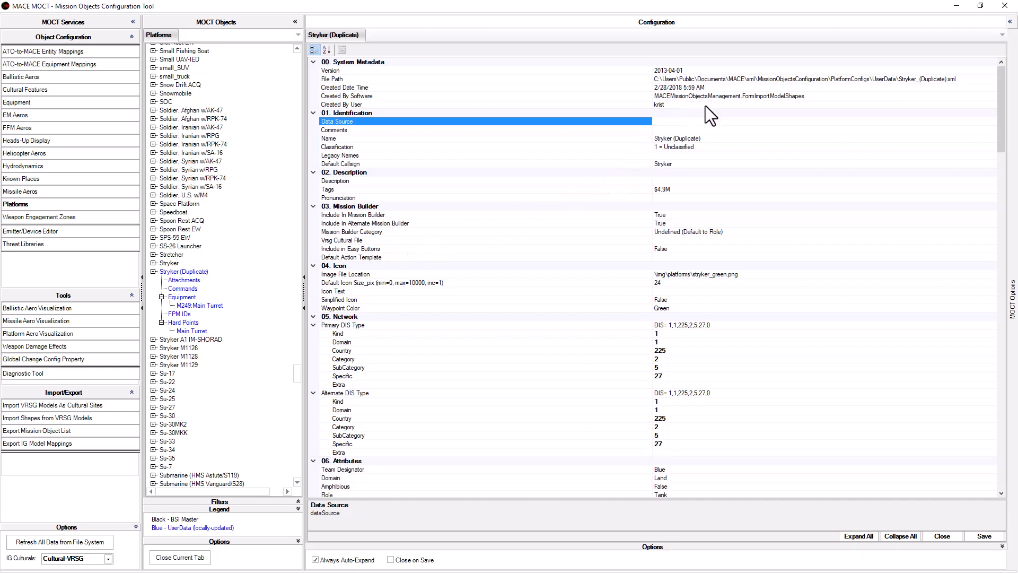
mouse_move(505, 150)
type("Stryker M1133")
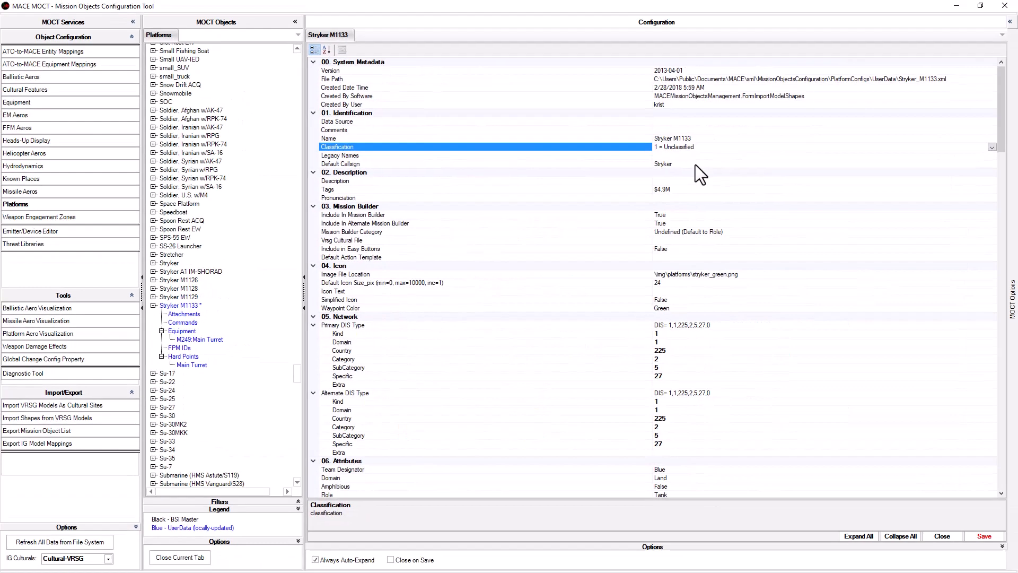
Commit the new platform name Stryker M1133
left_click(329, 138)
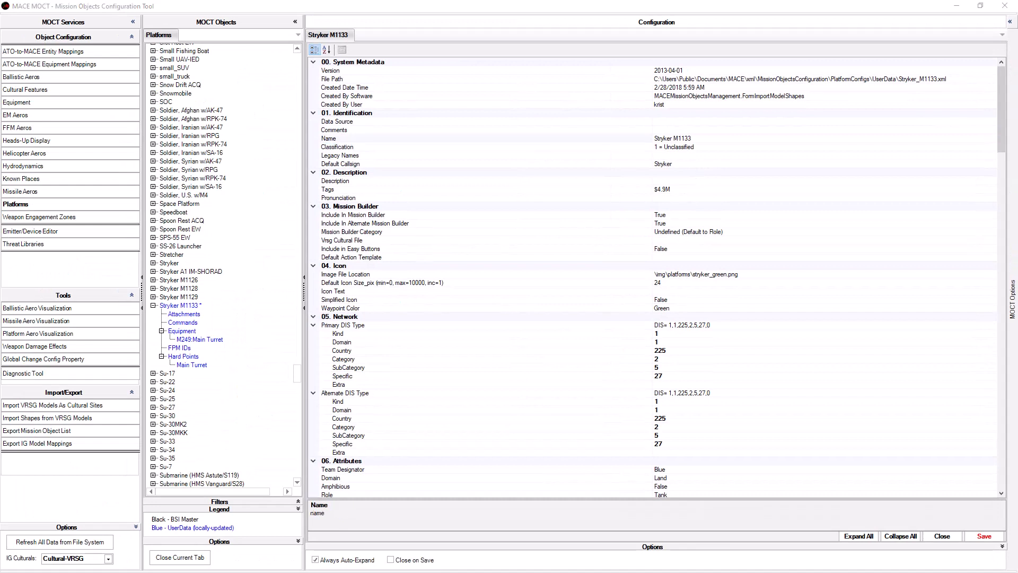
mouse_move(1011, 233)
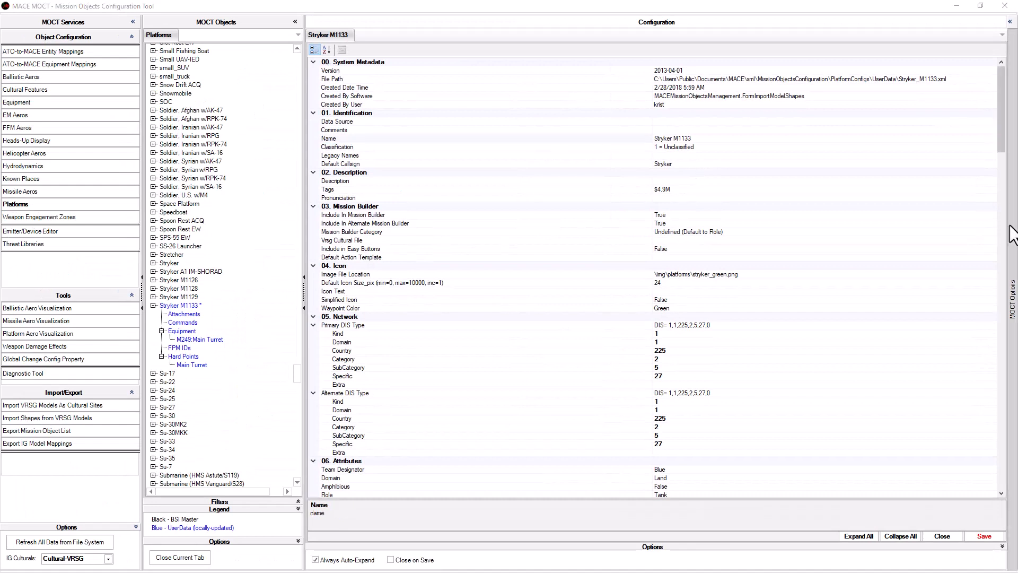
mouse_move(957, 269)
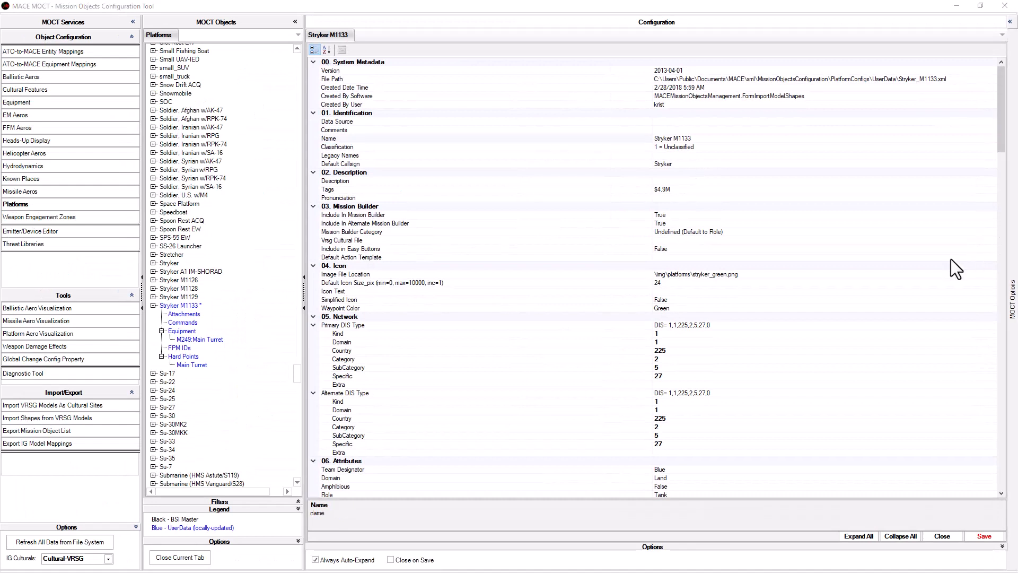
mouse_move(686, 375)
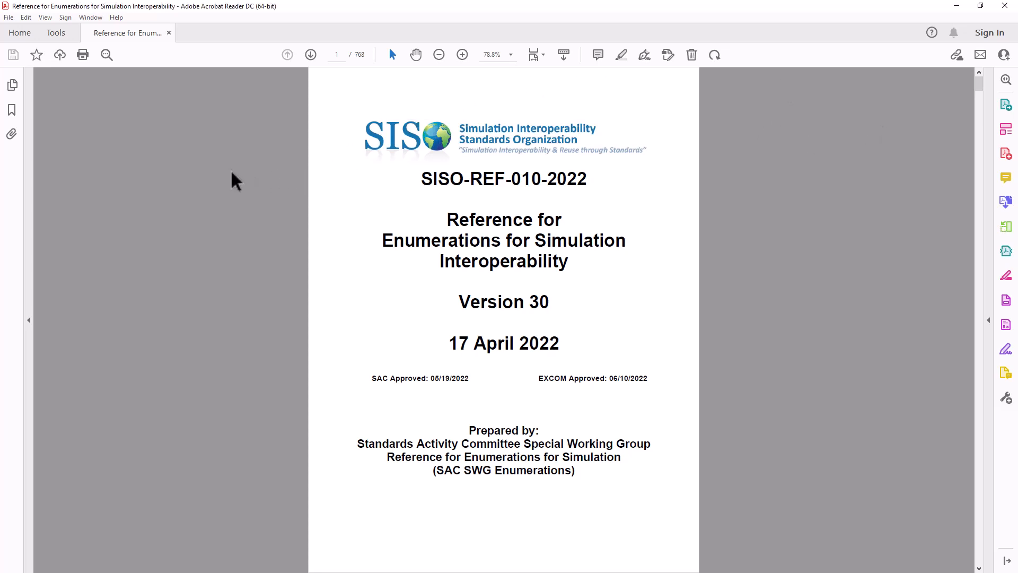
mouse_move(106, 54)
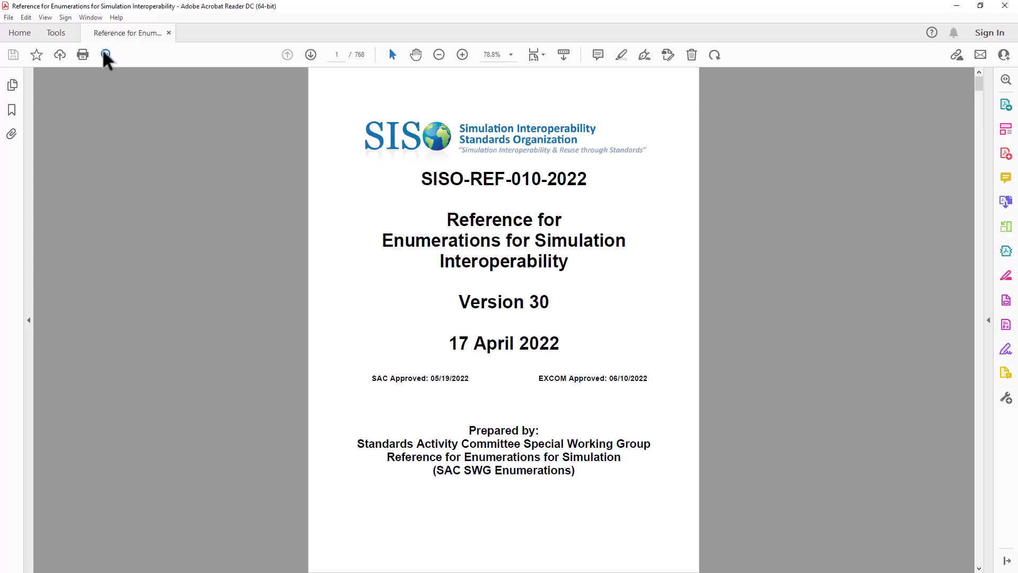
Search the SISO-REF-010 enumerations PDF for M1
key("ctrl+f")
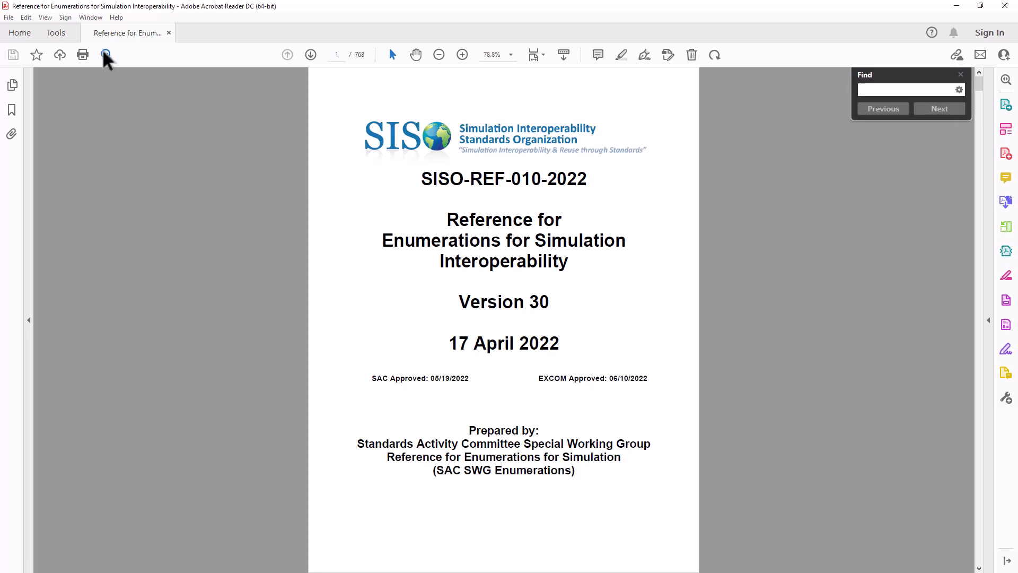
type("M1133")
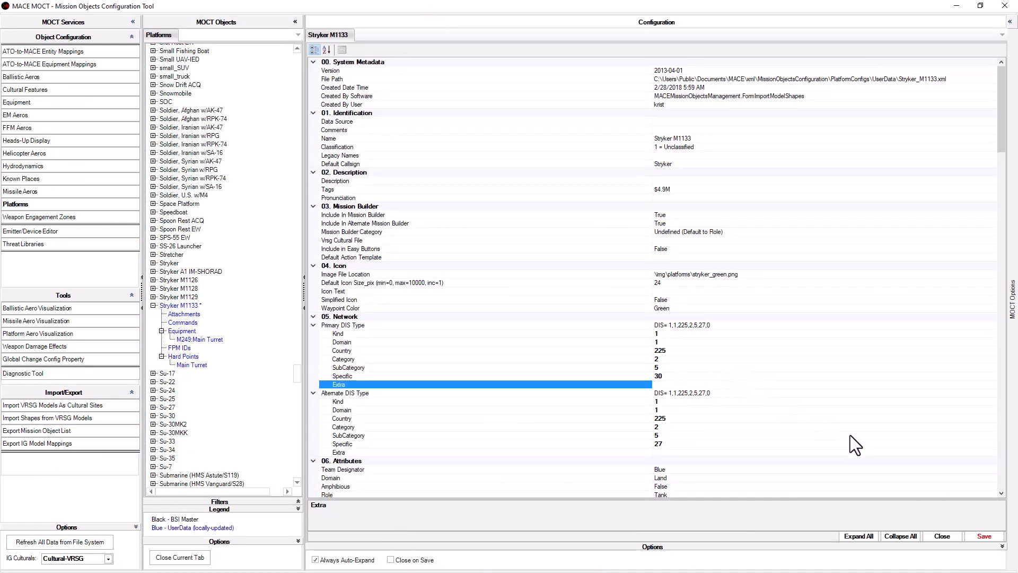
Commit Specific value 30, making the primary DIS type 1.1.225.2.5.30.0
left_click(983, 536)
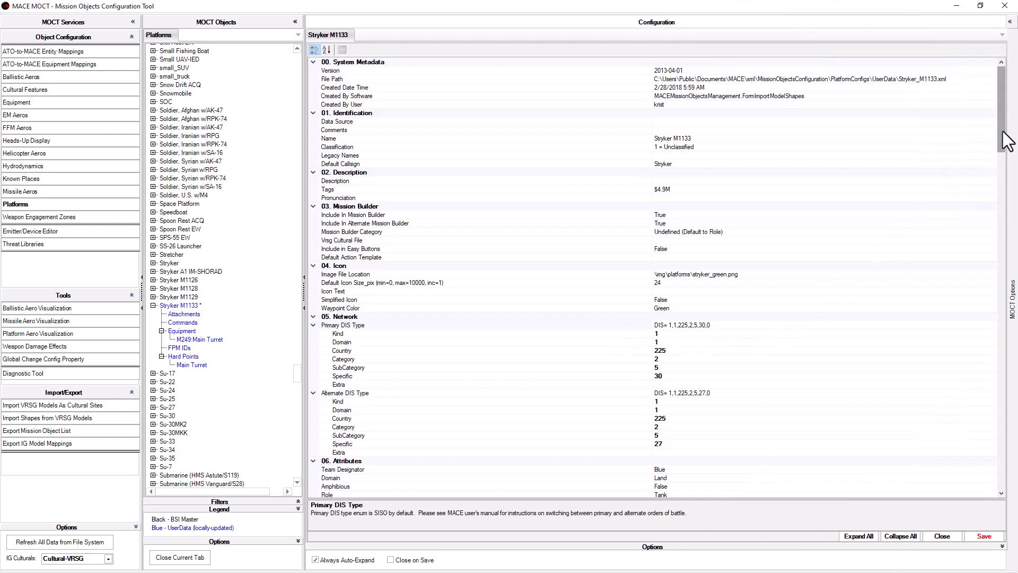
Change the VRSG Model to Vehicle M1133.US.desert.hpy under 11. IG Model
scroll("down", 3)
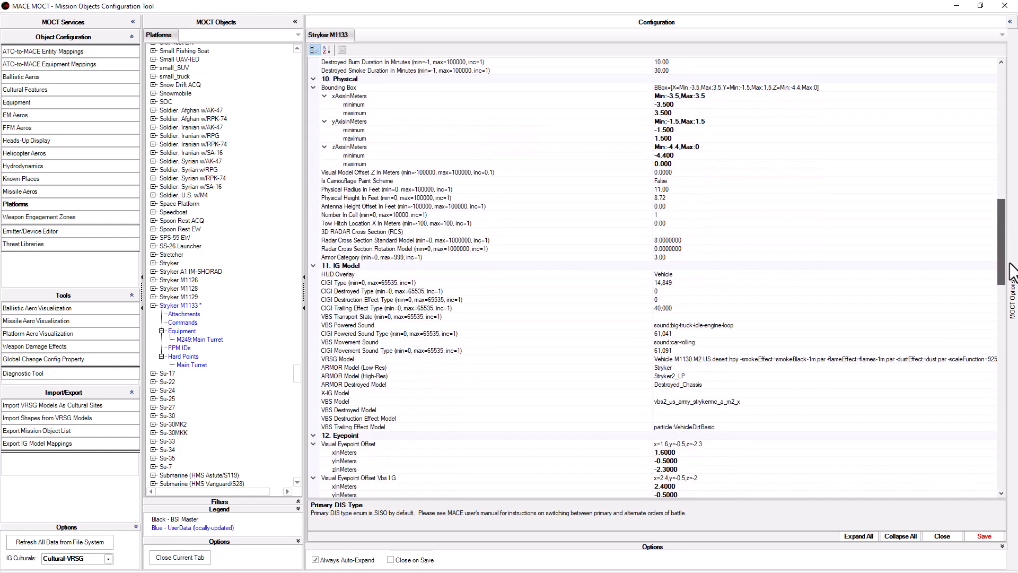
scroll("down", 3)
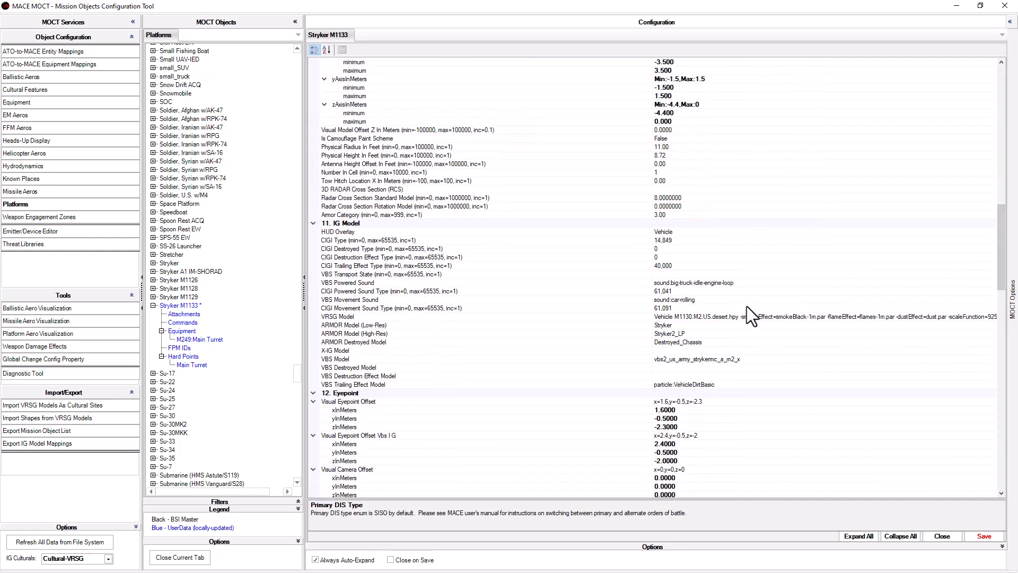
left_click(347, 317)
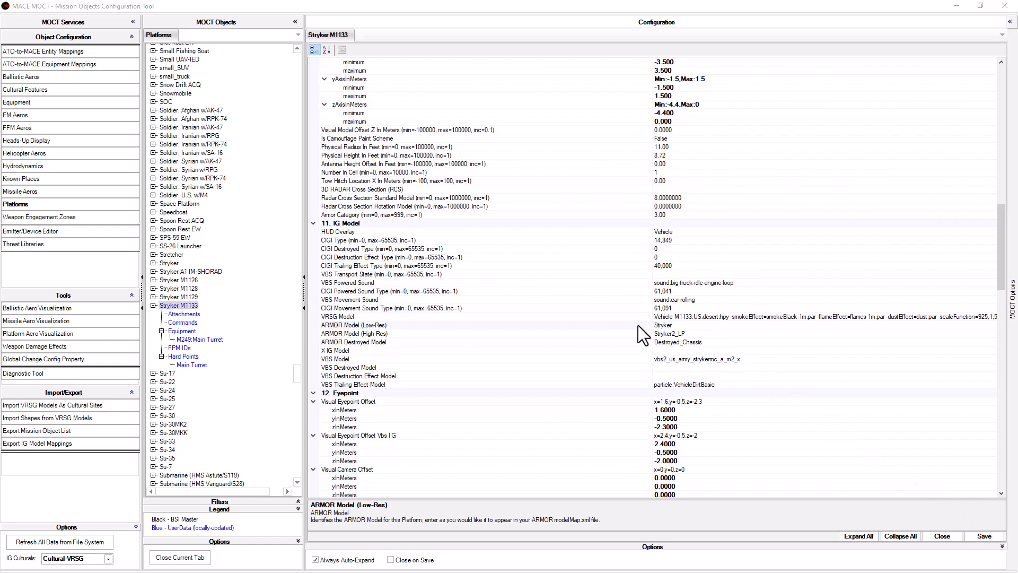
mouse_move(264, 343)
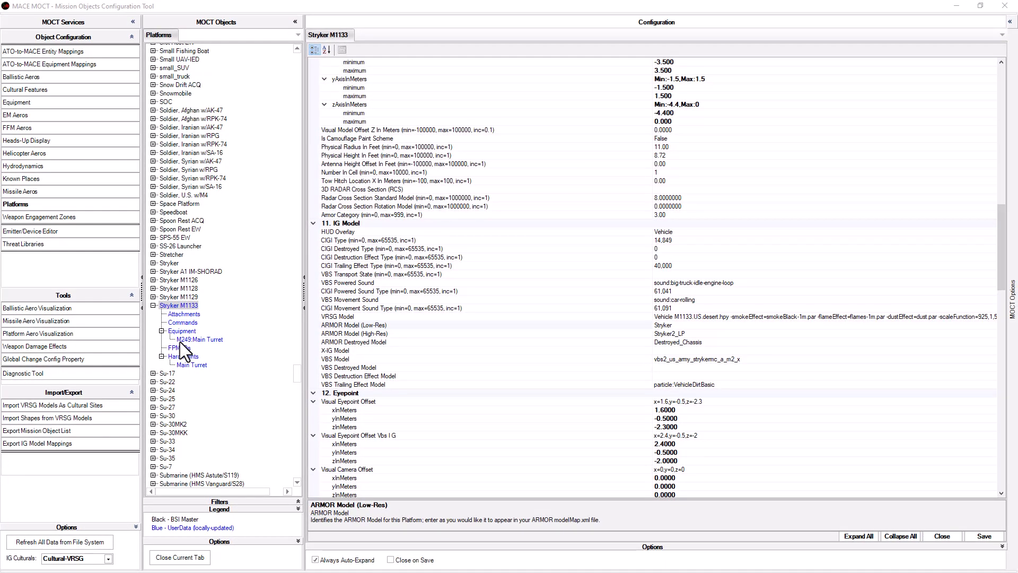
Delete the M249 Main Turret equipment from Stryker M1133
right_click(198, 339)
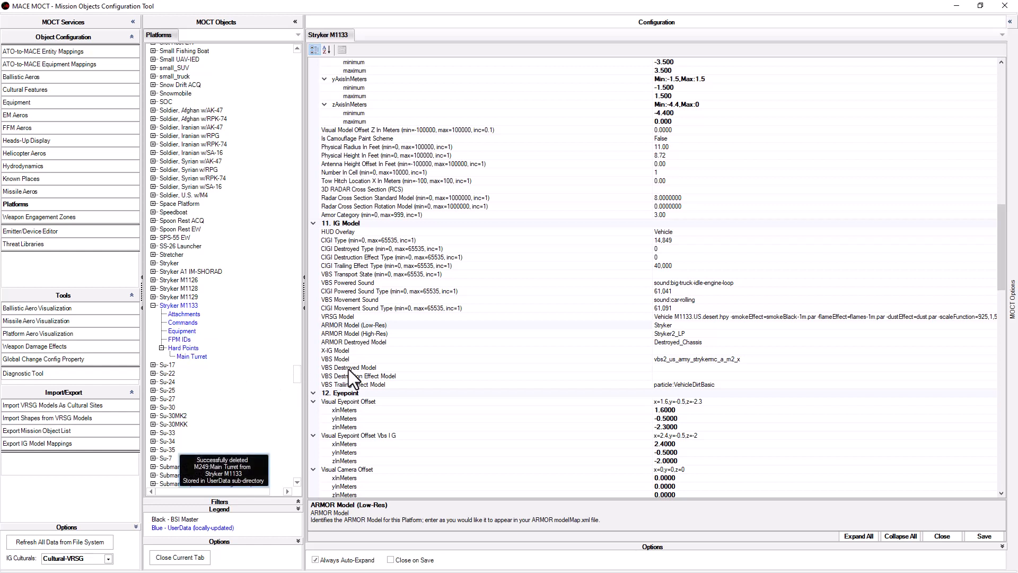
left_click(179, 311)
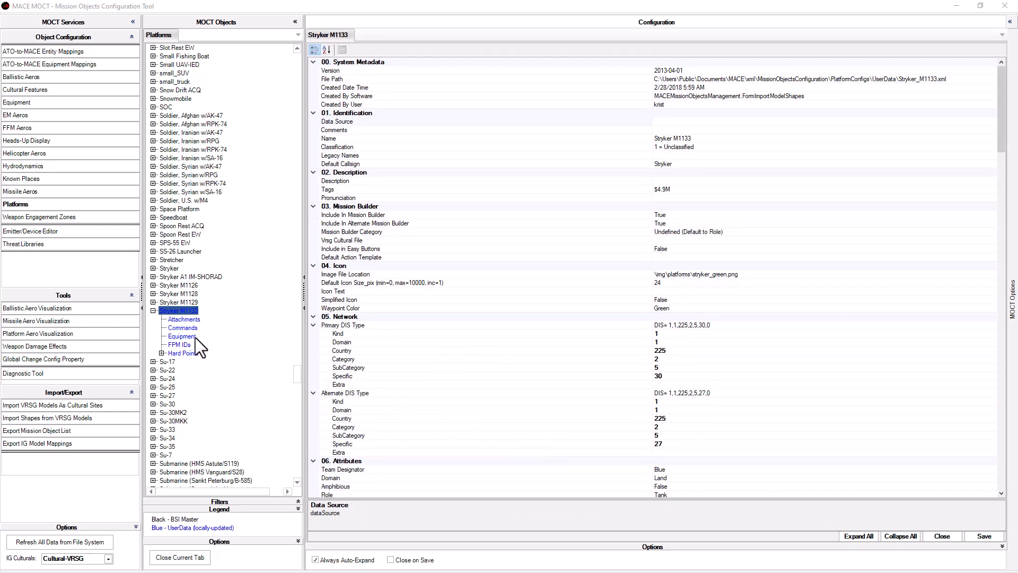
Add M2 HB equipment, count 1000, mounted on the Main Turret hard point
right_click(183, 337)
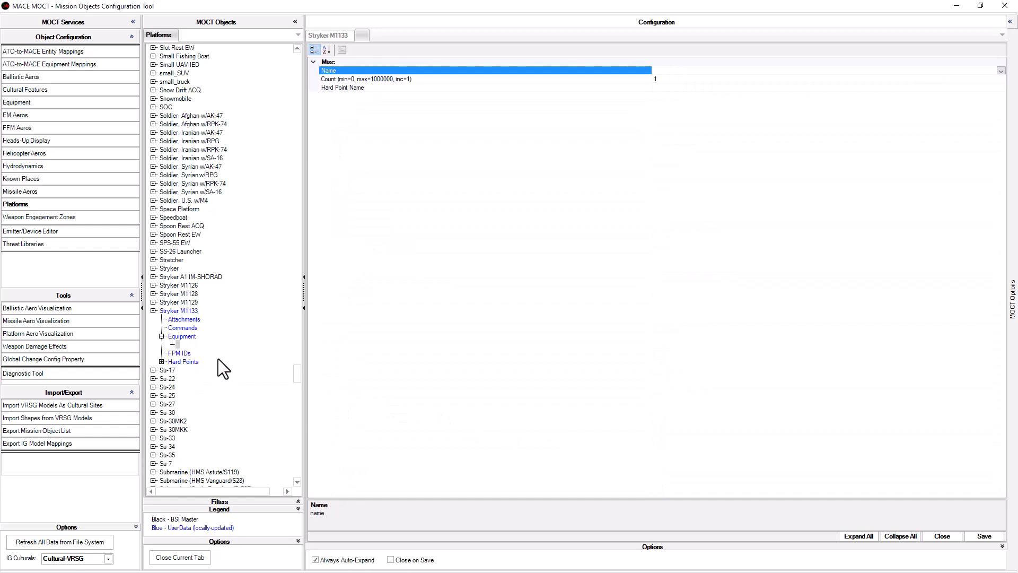
mouse_move(965, 88)
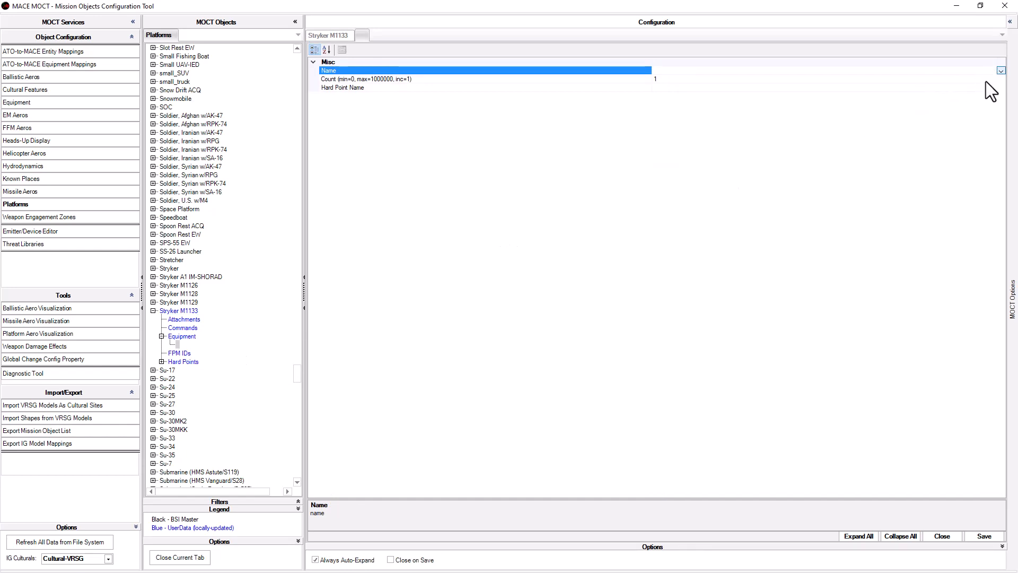
left_click(1000, 70)
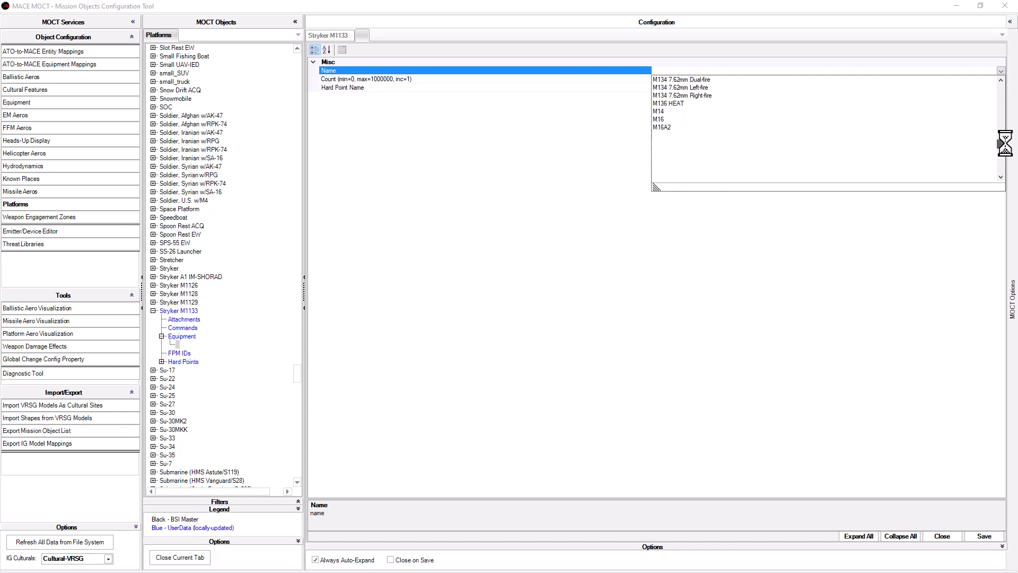
scroll("down", 3)
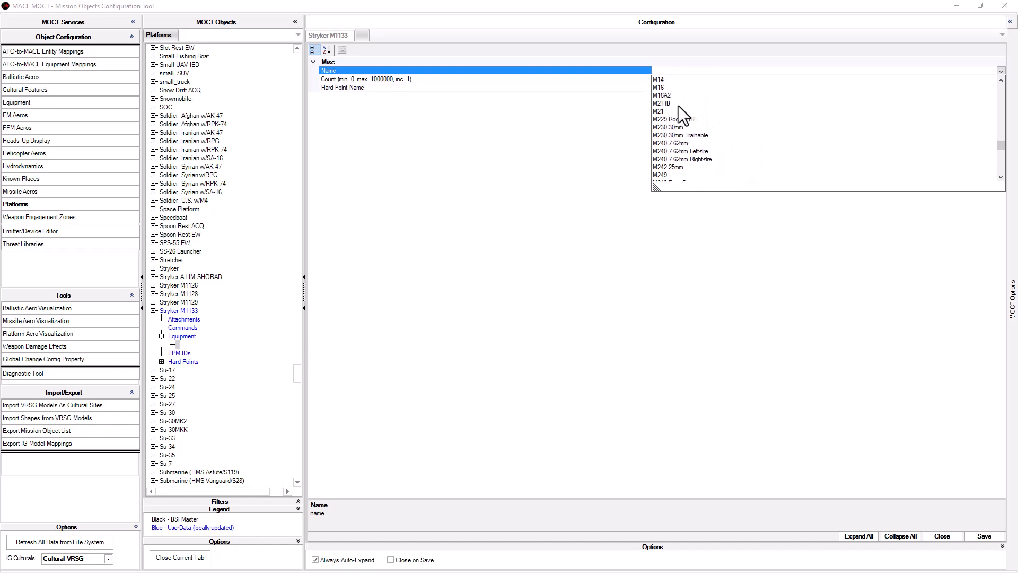
left_click(665, 103)
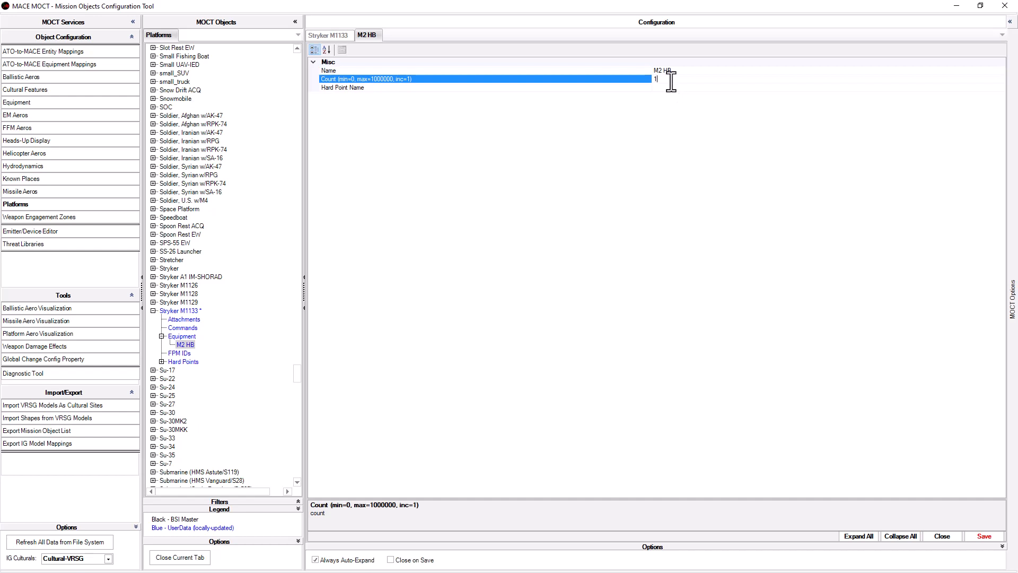
type("000")
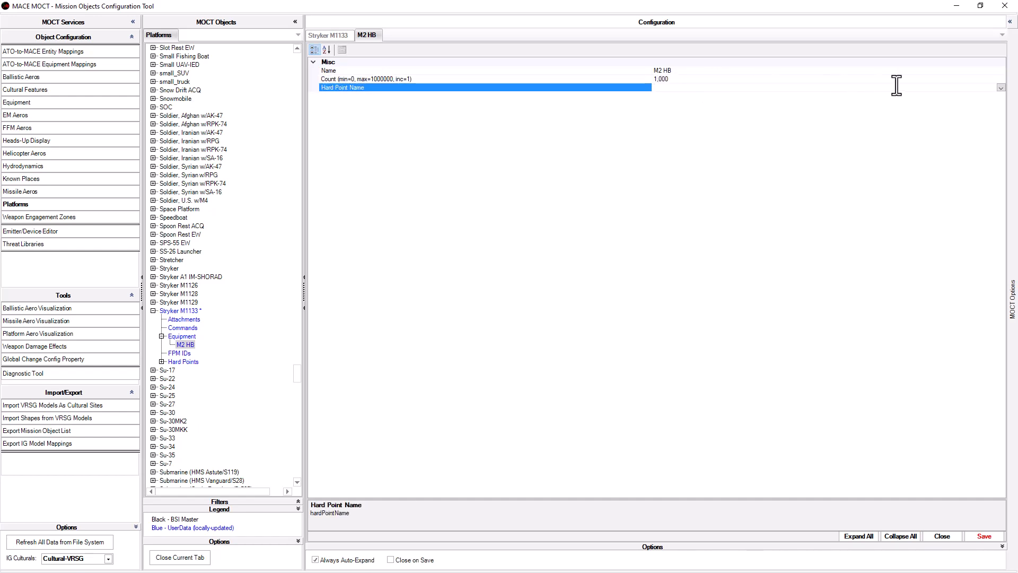
left_click(1001, 88)
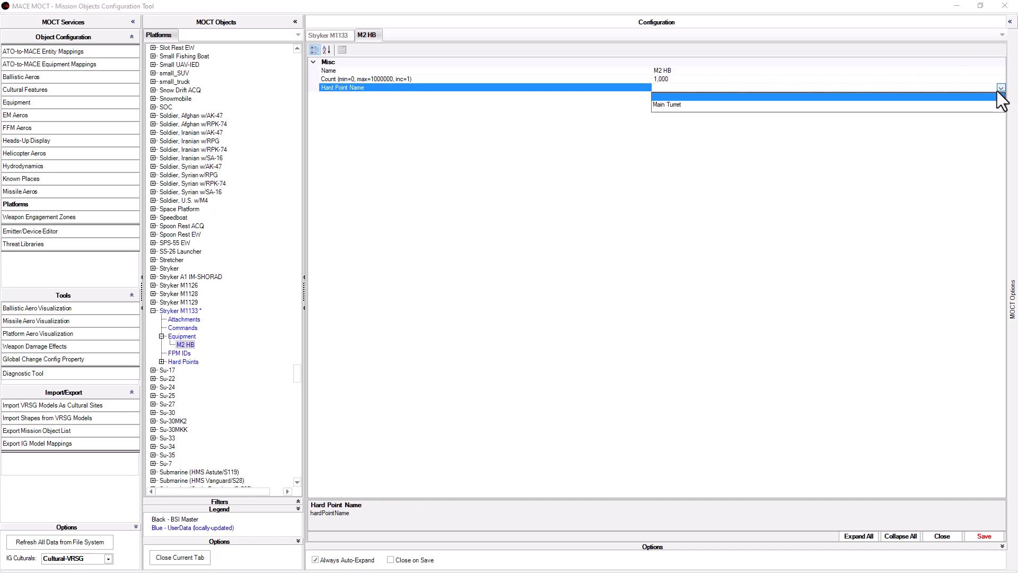
mouse_move(698, 110)
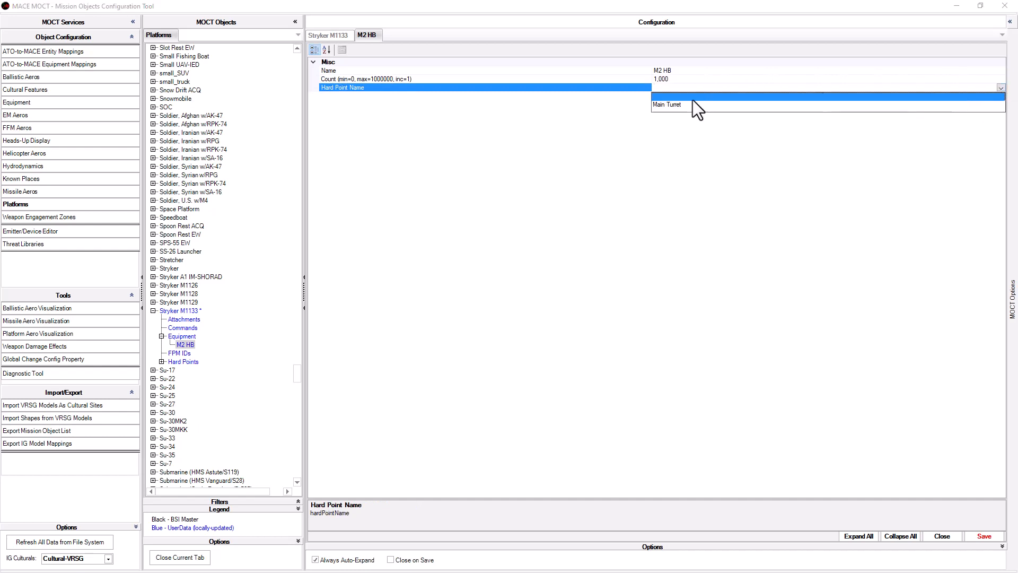
left_click(667, 105)
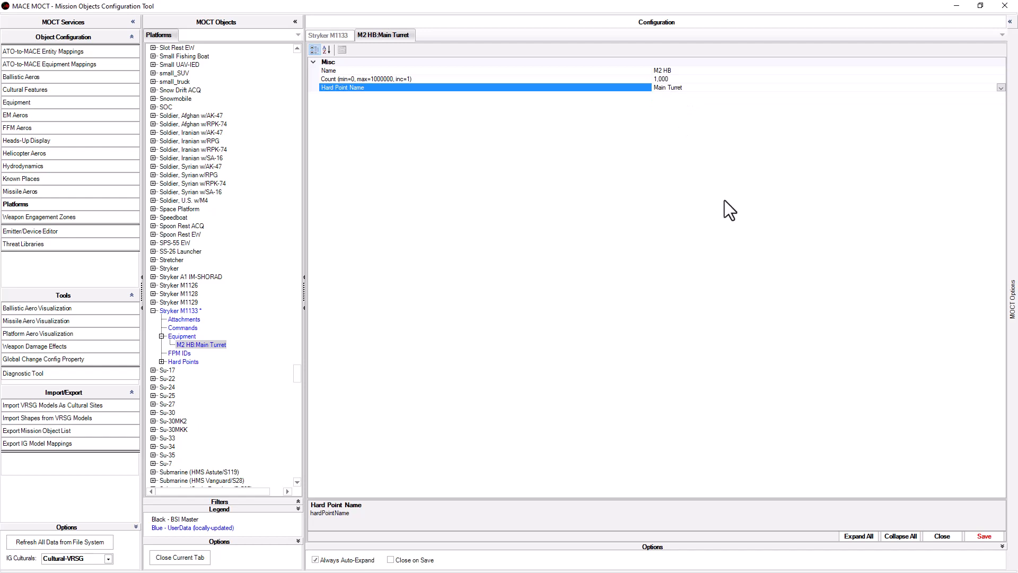
left_click(983, 536)
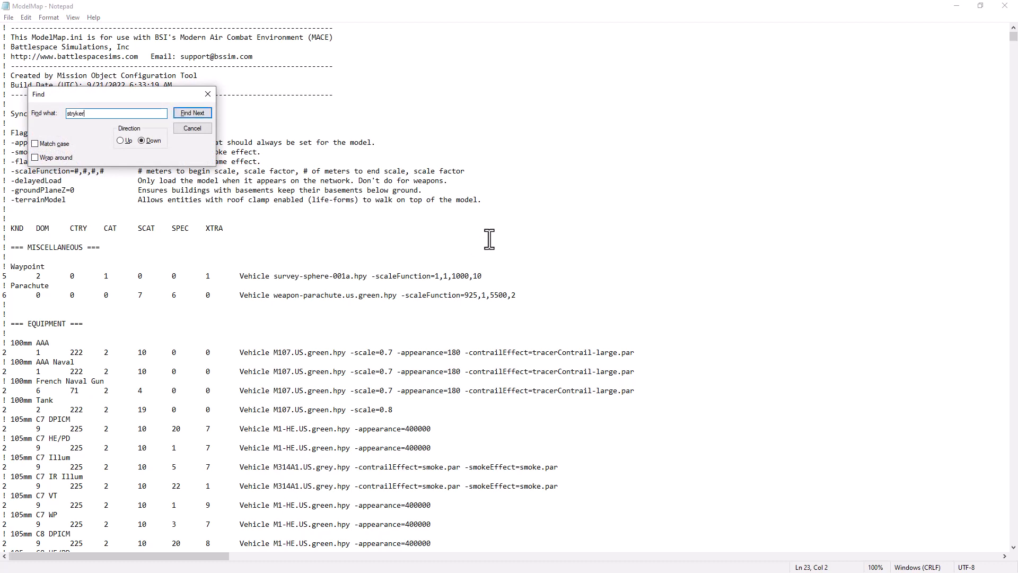
Find the first stryker match in ModelMap.ini and bring the Stryker block into view
left_click(192, 112)
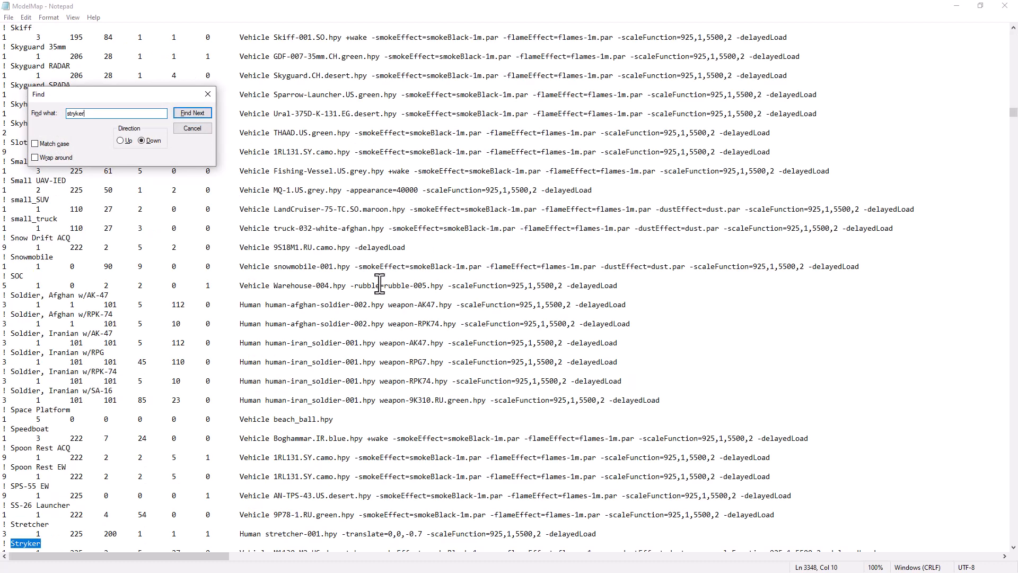
left_click(192, 113)
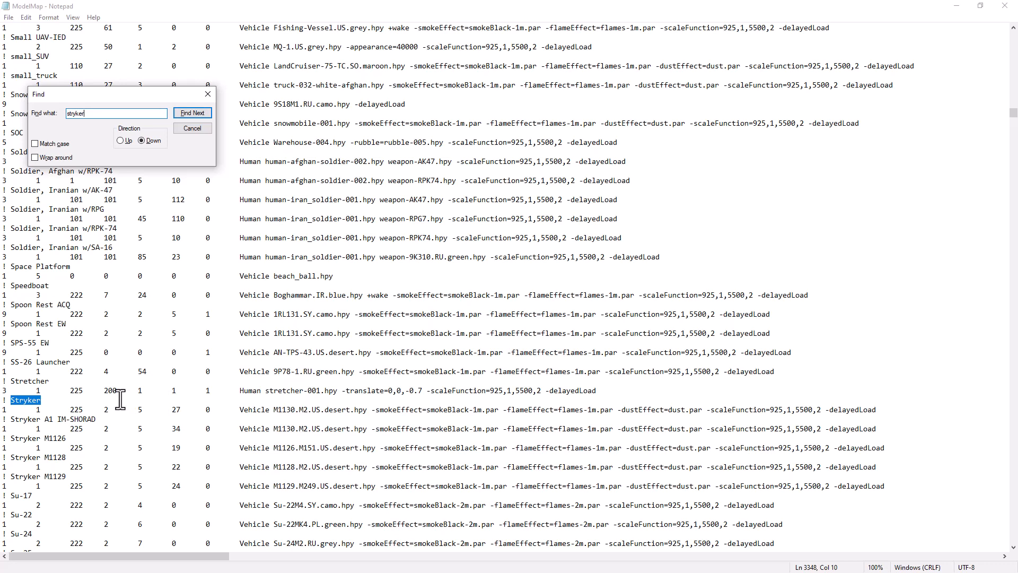
mouse_move(4, 400)
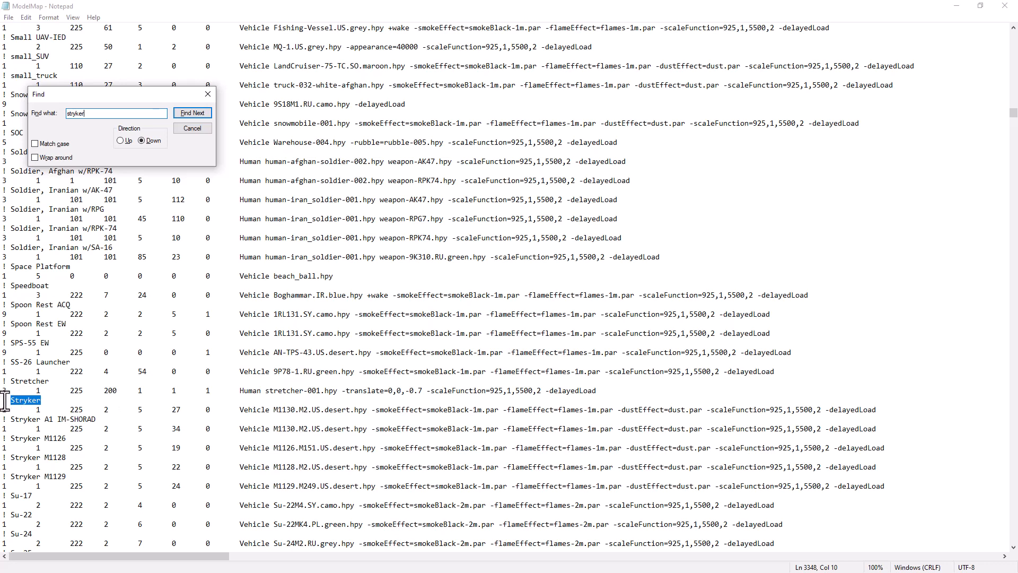
Add a Stryker M1133 entry mapping 1 225 2 5 30 to Vehicle M1133.US.desert.hpy after the M1129 line
left_click(192, 112)
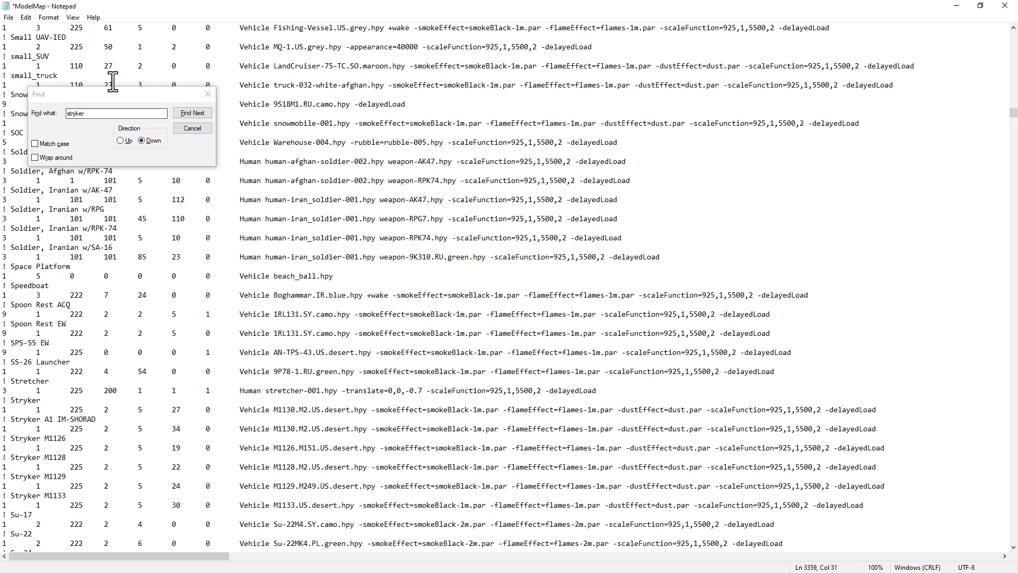
left_click(8, 17)
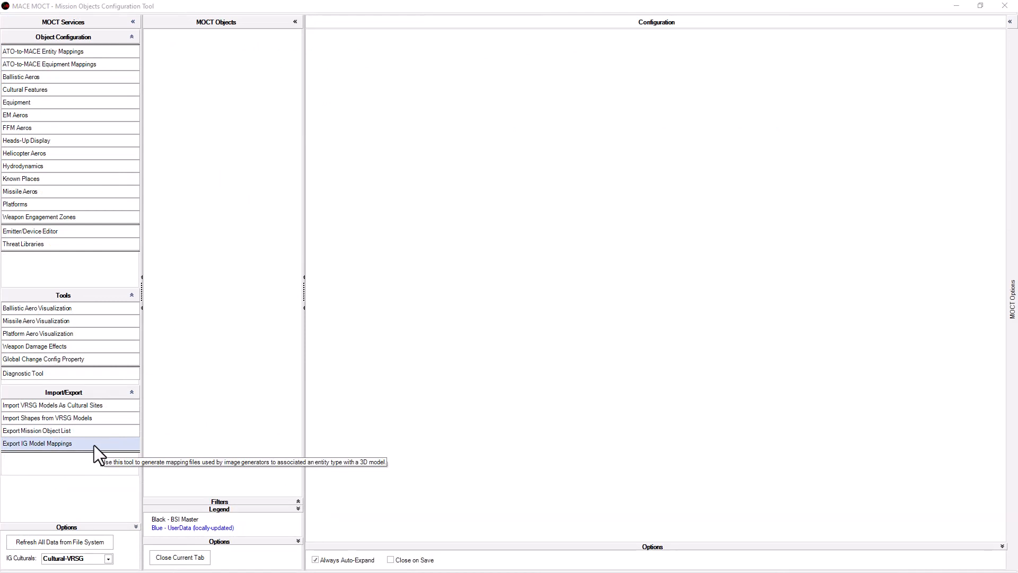
Launch Export Mission Object Mappings and browse for a model map to merge with
left_click(37, 443)
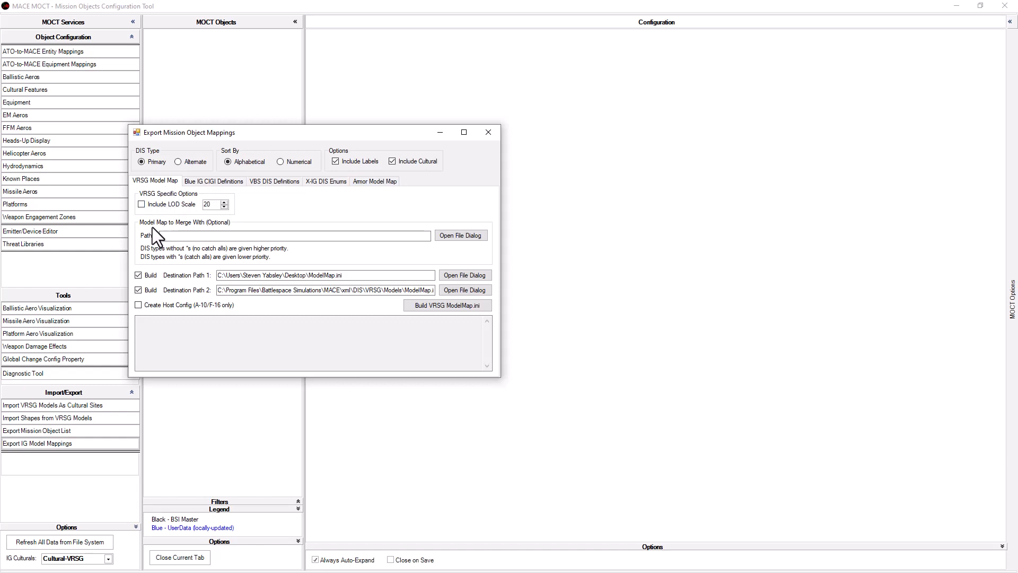
mouse_move(157, 236)
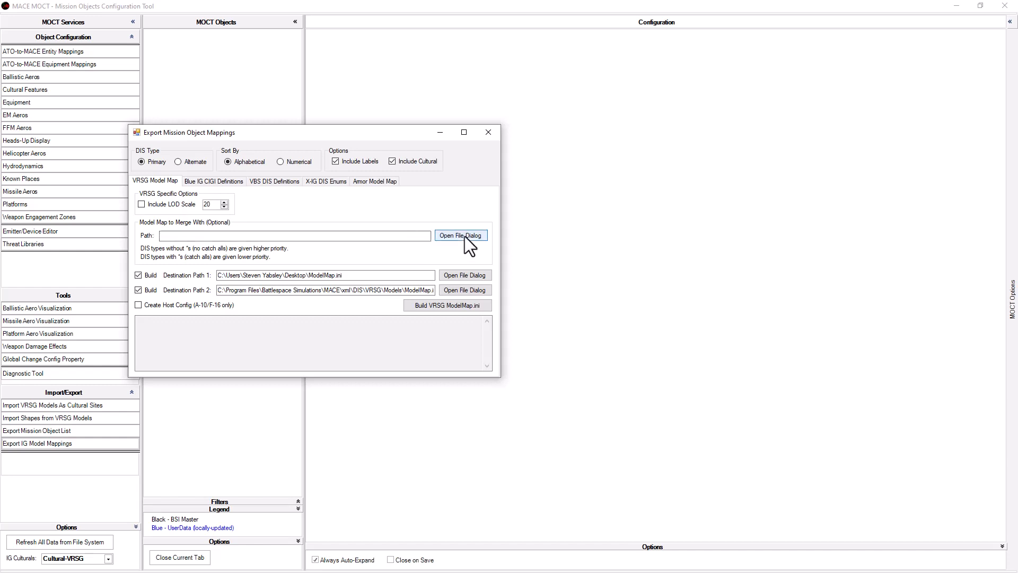
left_click(462, 236)
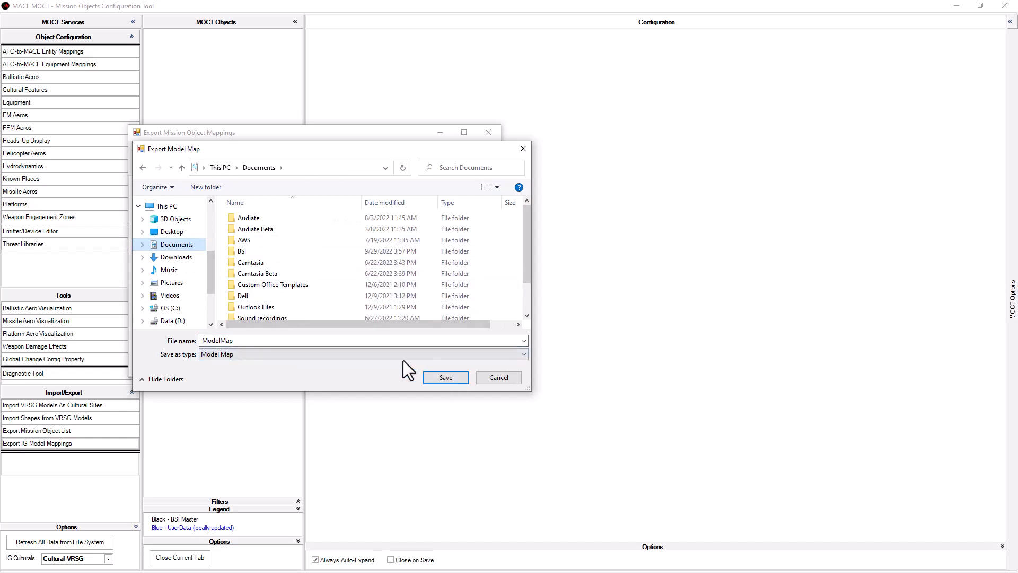
Merge with D:\MVRsimulation\VRSG\Models\ModelMap.ini and build only to D:\ModelMap.ini, second destination unchecked
left_click(171, 320)
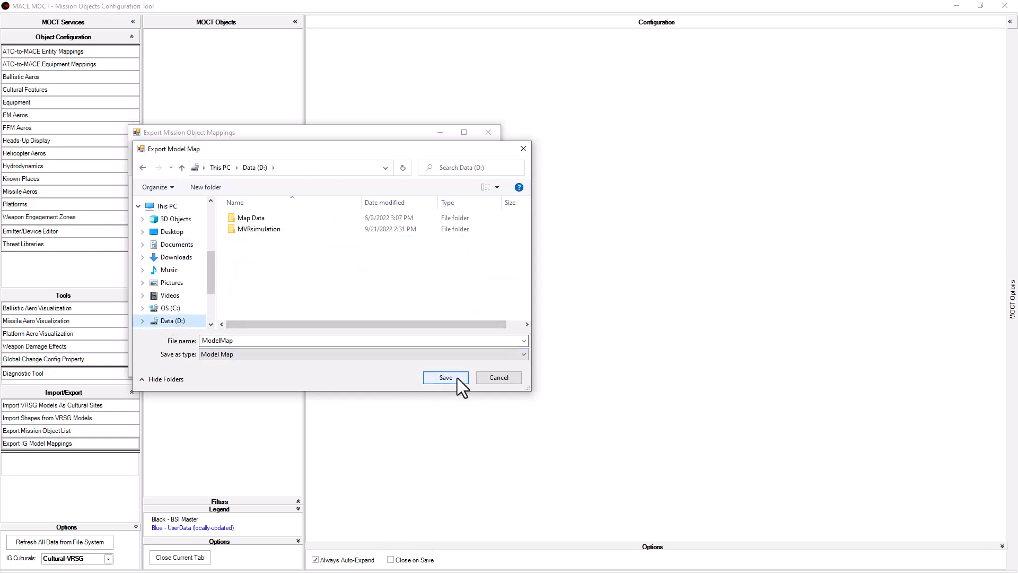
left_click(445, 378)
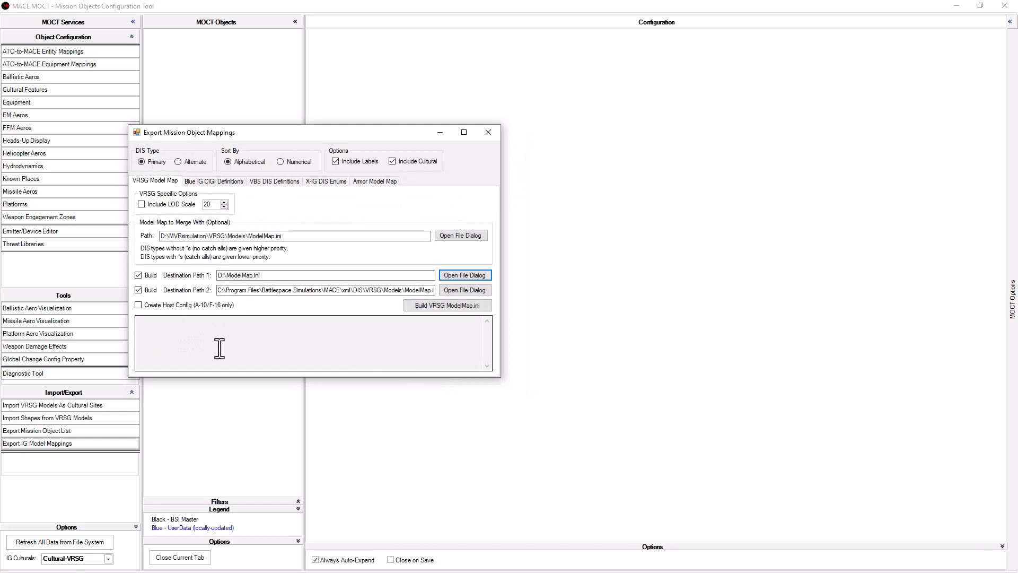
left_click(138, 289)
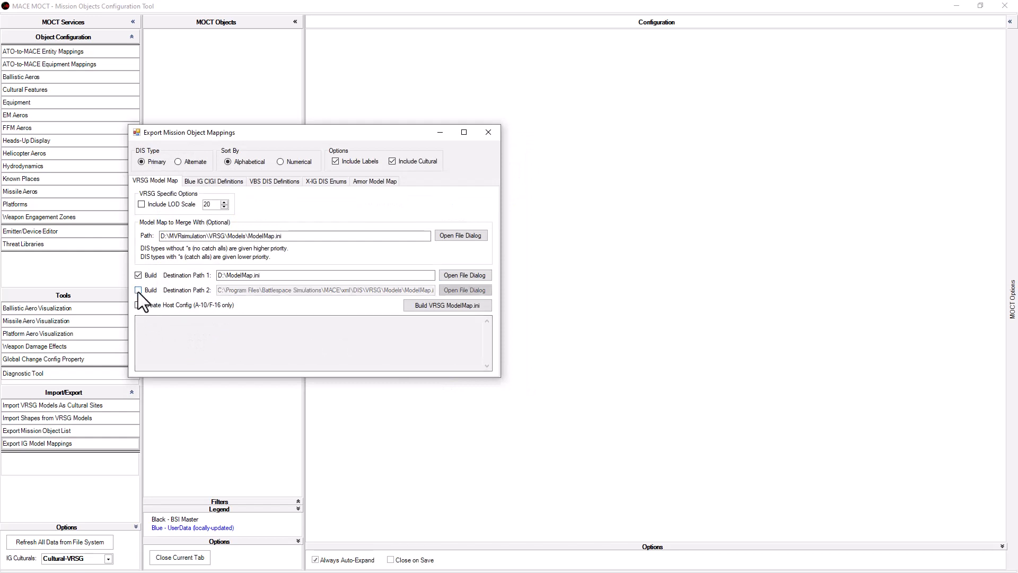
left_click(138, 289)
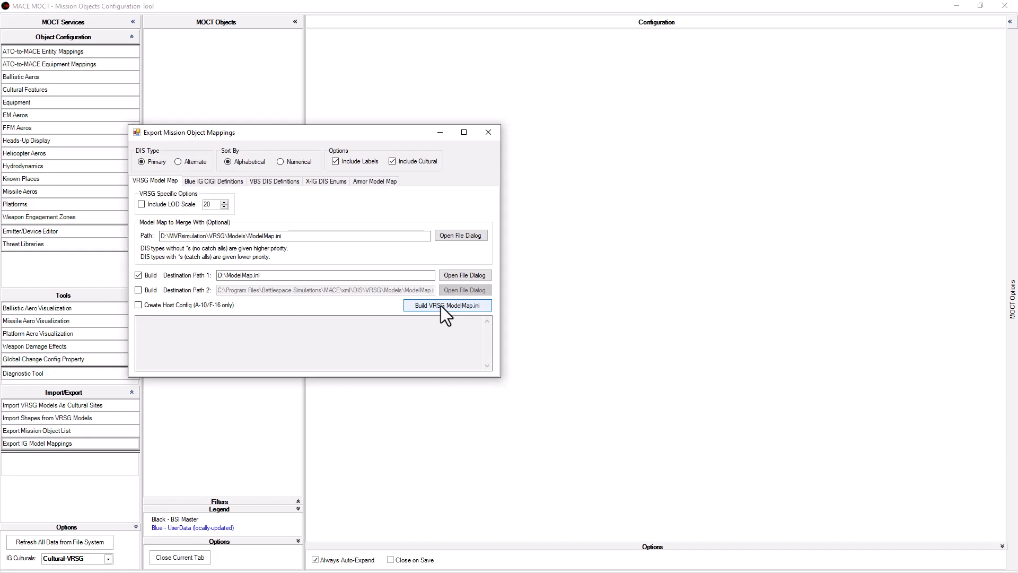
Run Build VRSG ModelMap.ini and review the log of duplicate DIS types and missing models
left_click(447, 305)
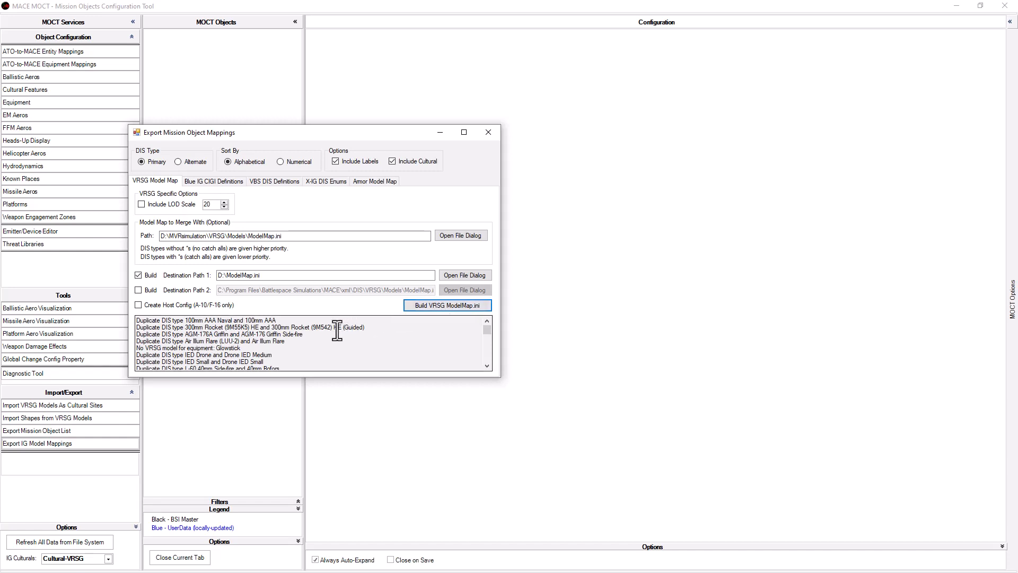
scroll("down", 3)
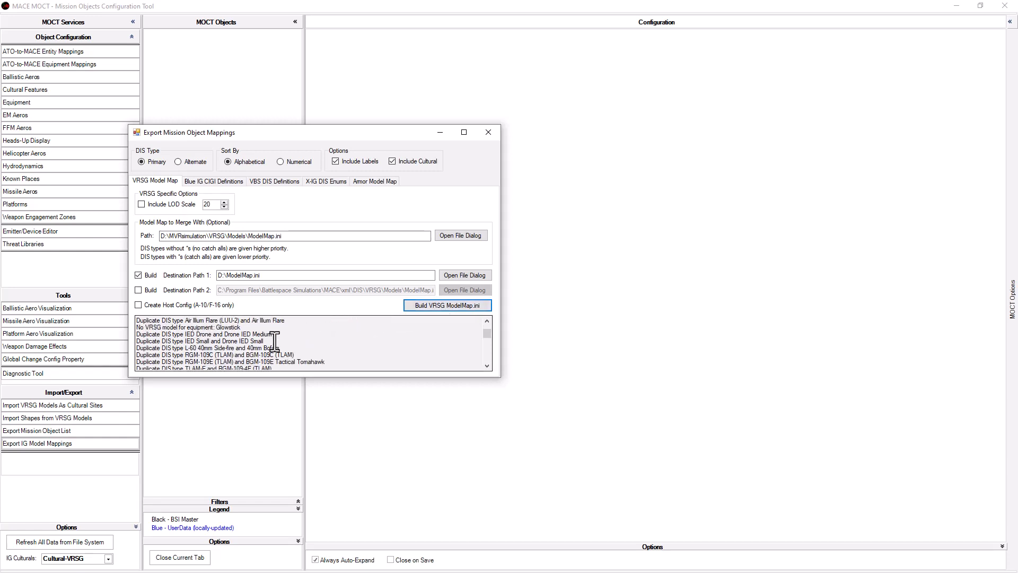